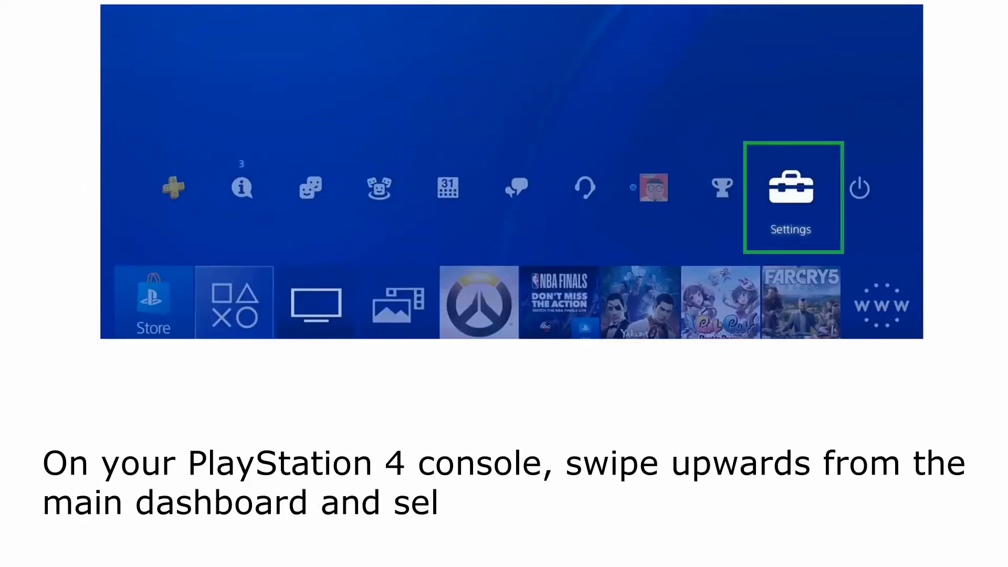
Select Settings from the top function area of the PS4 home screen.
{"action": "type", "text": "ect Settings from the horizontal menu at the top."}
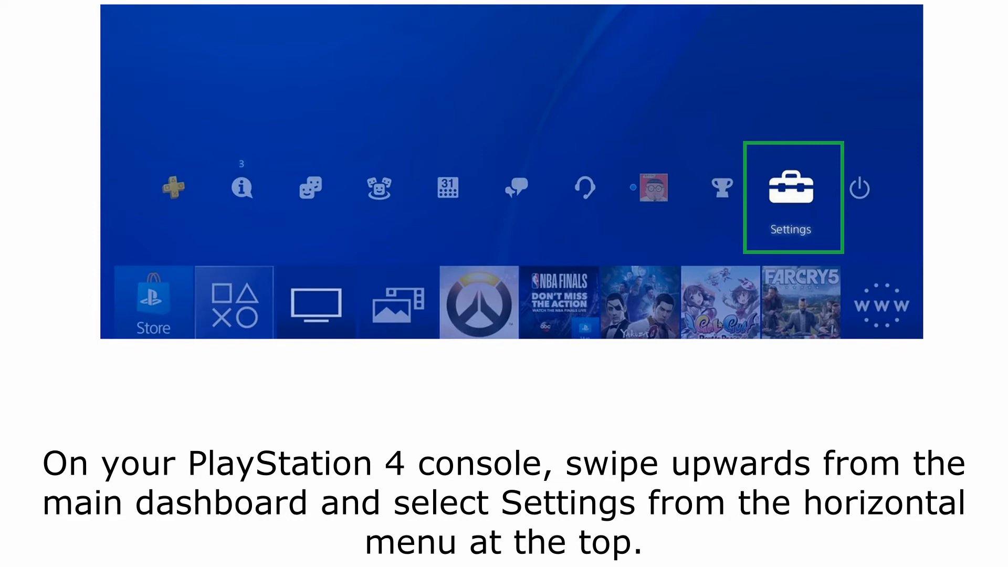
{"action": "left_click", "coordinate": [794, 190]}
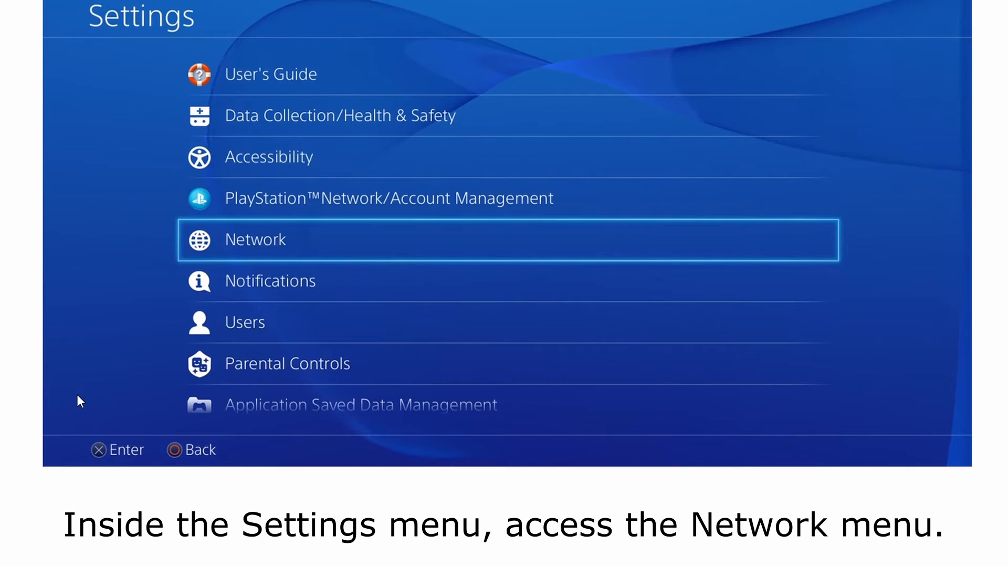
Choose Network, then Set Up Internet Connection, advancing to the DNS Settings step.
{"action": "left_click", "coordinate": [256, 240]}
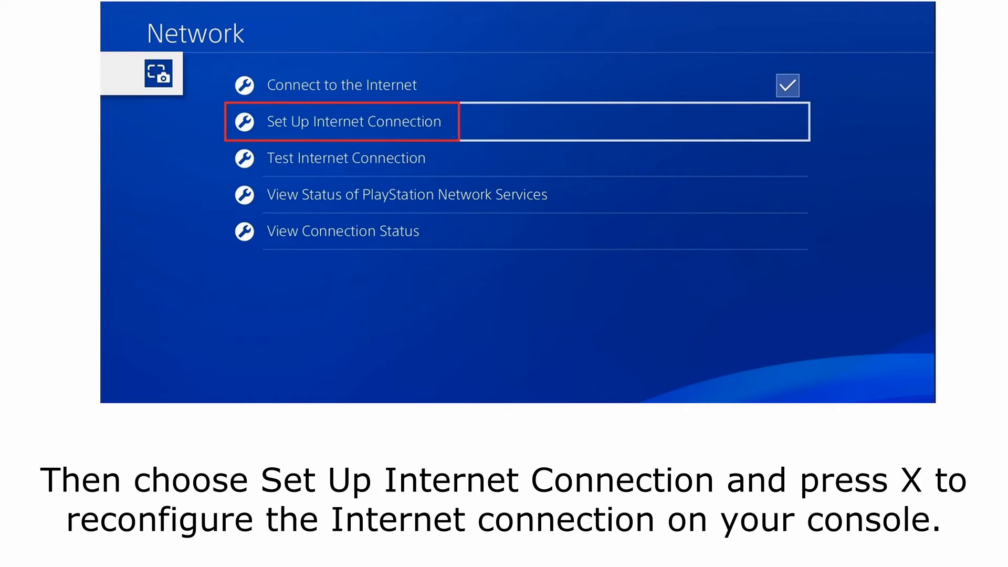
{"action": "left_click", "coordinate": [342, 121]}
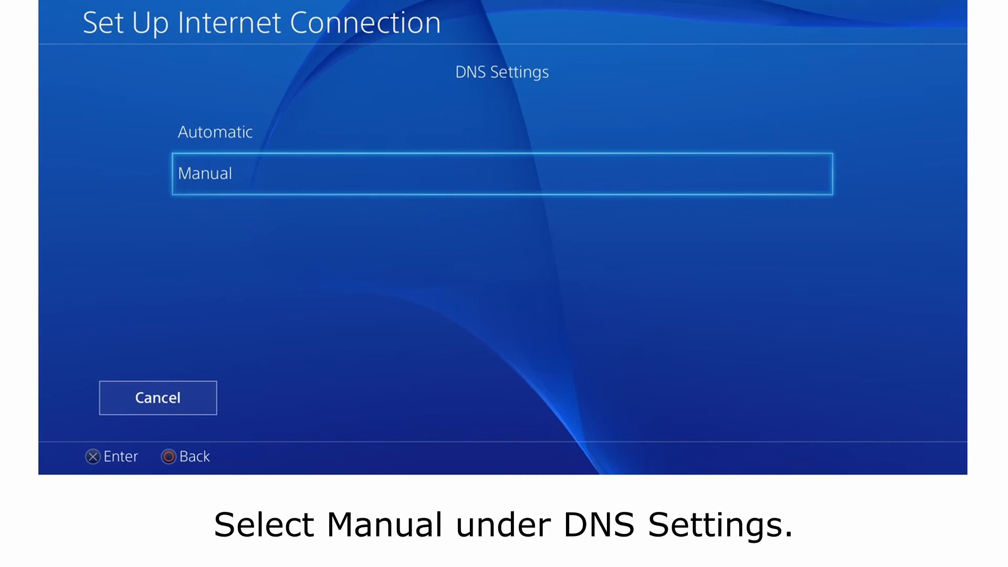
Pick Manual under DNS Settings to reveal the Primary and Secondary DNS fields.
{"action": "left_click", "coordinate": [500, 178]}
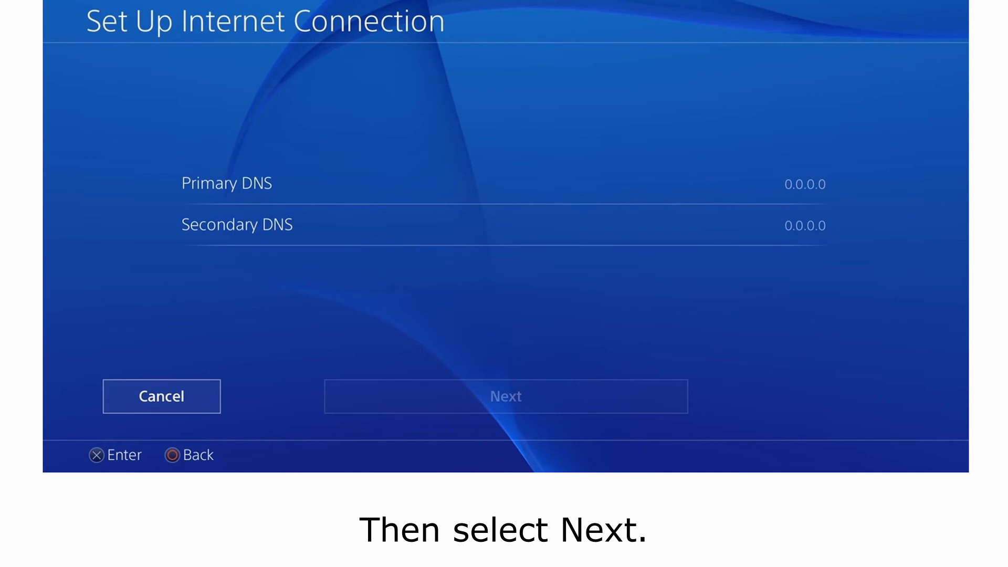
Select Next and set Proxy Server to Do Not Use, saving the internet settings.
{"action": "left_click", "coordinate": [506, 396]}
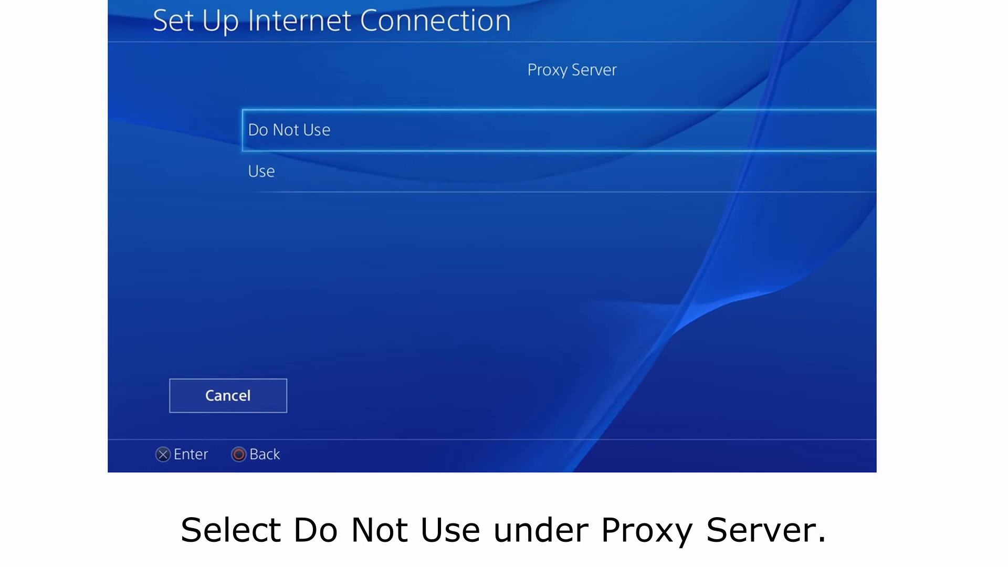
{"action": "left_click", "coordinate": [288, 129]}
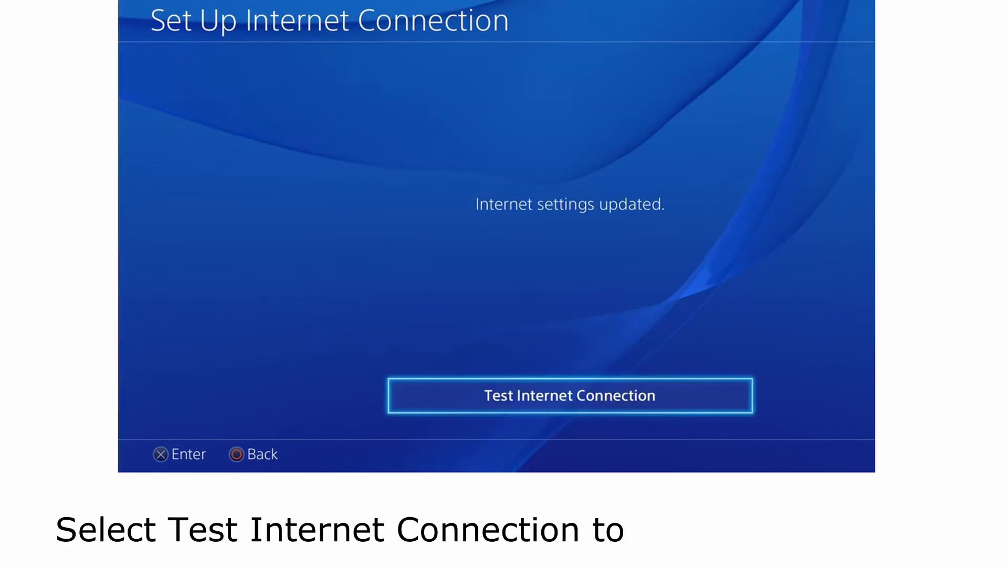